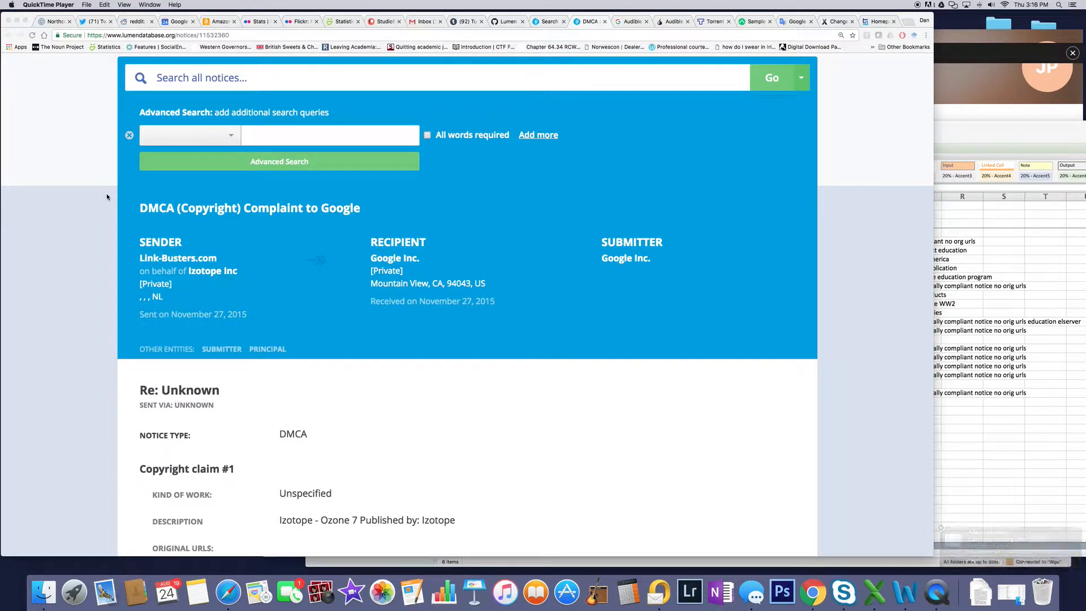
pyautogui.moveTo(107, 182)
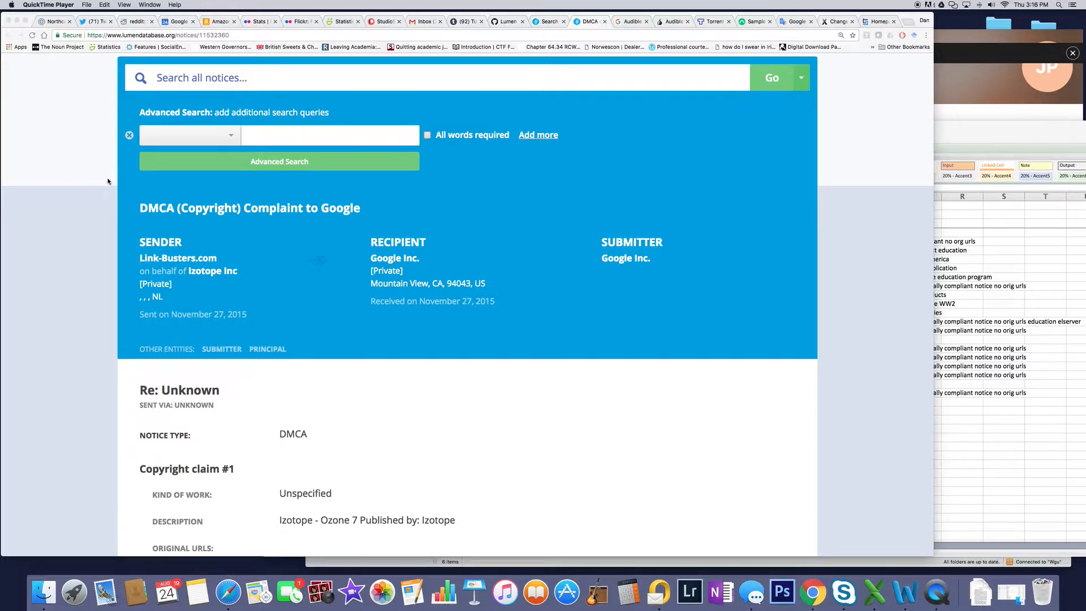
pyautogui.moveTo(103, 178)
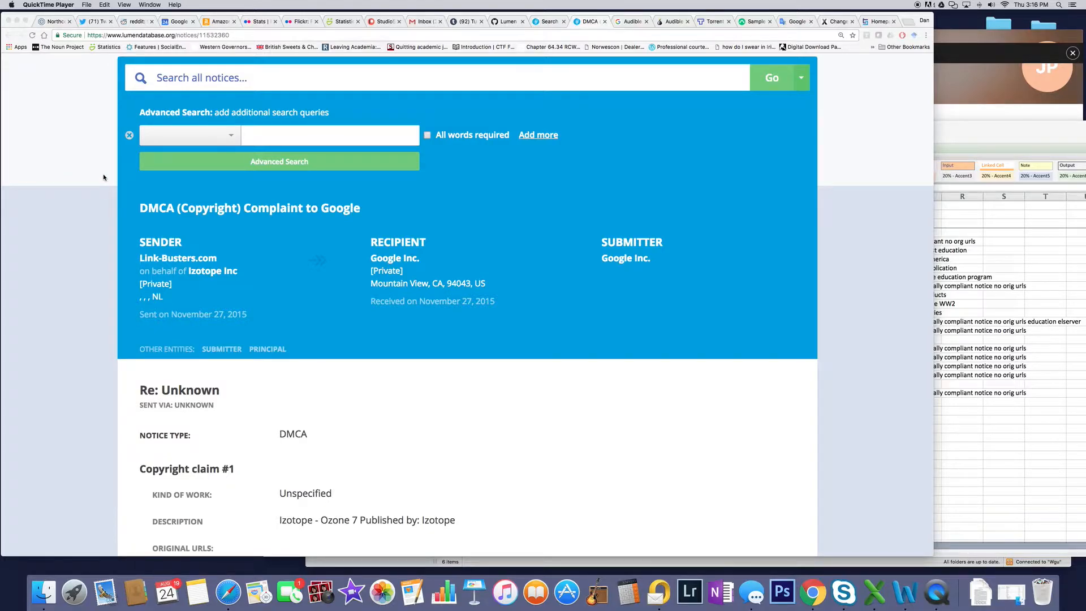
# - Scroll down through the current page, then back up
pyautogui.scroll(-3)
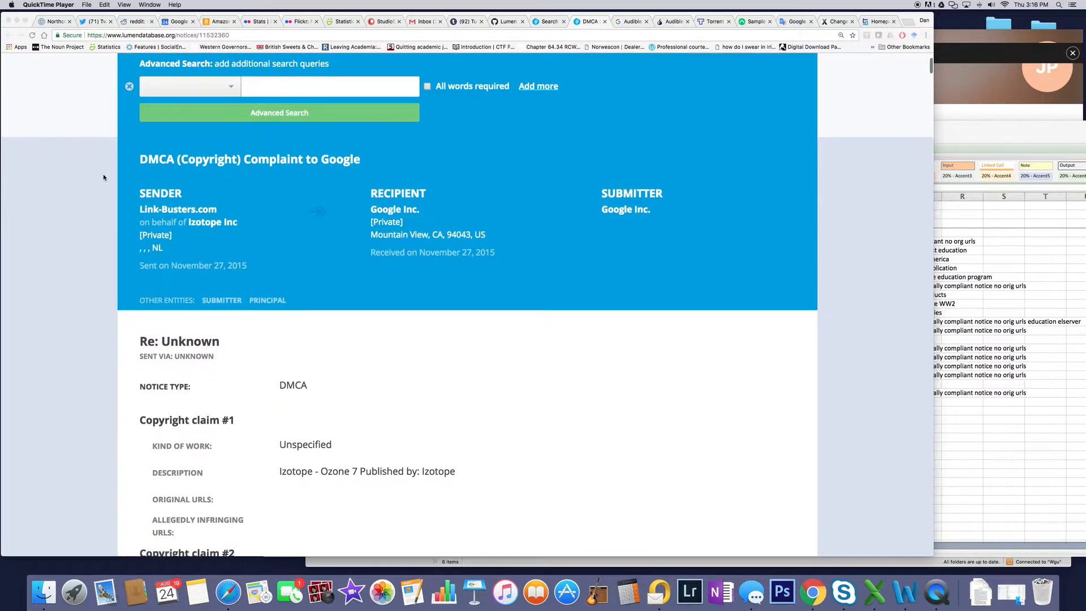
pyautogui.scroll(-3)
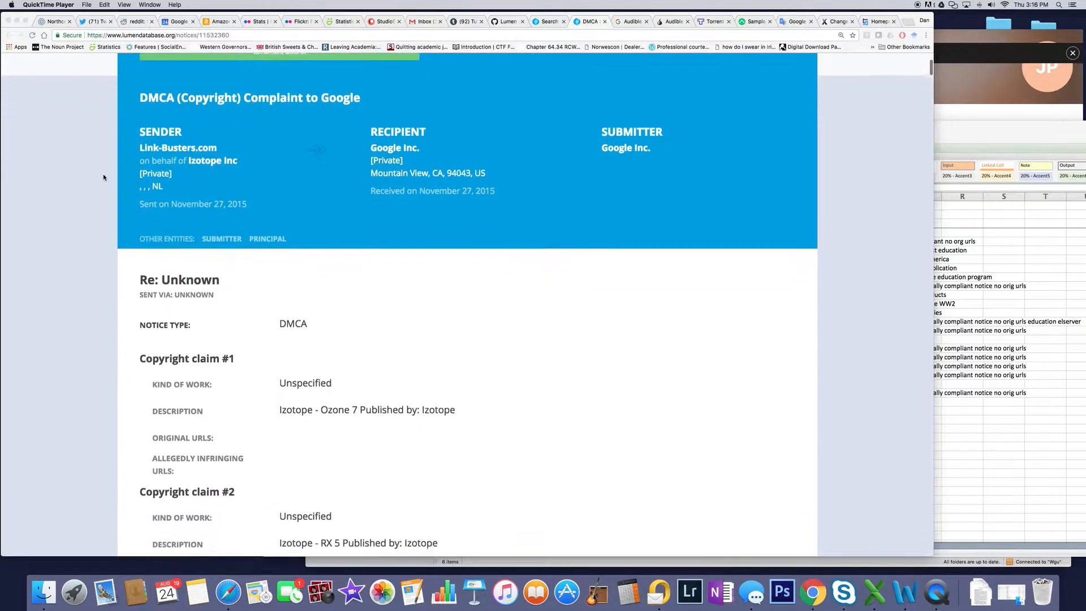
pyautogui.scroll(-3)
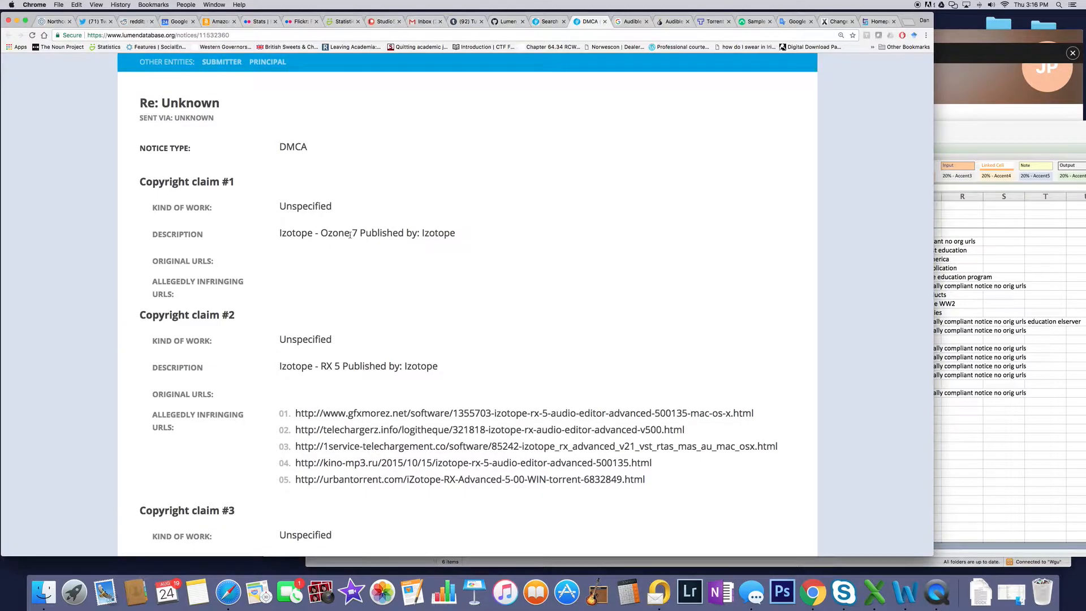
pyautogui.moveTo(266, 289)
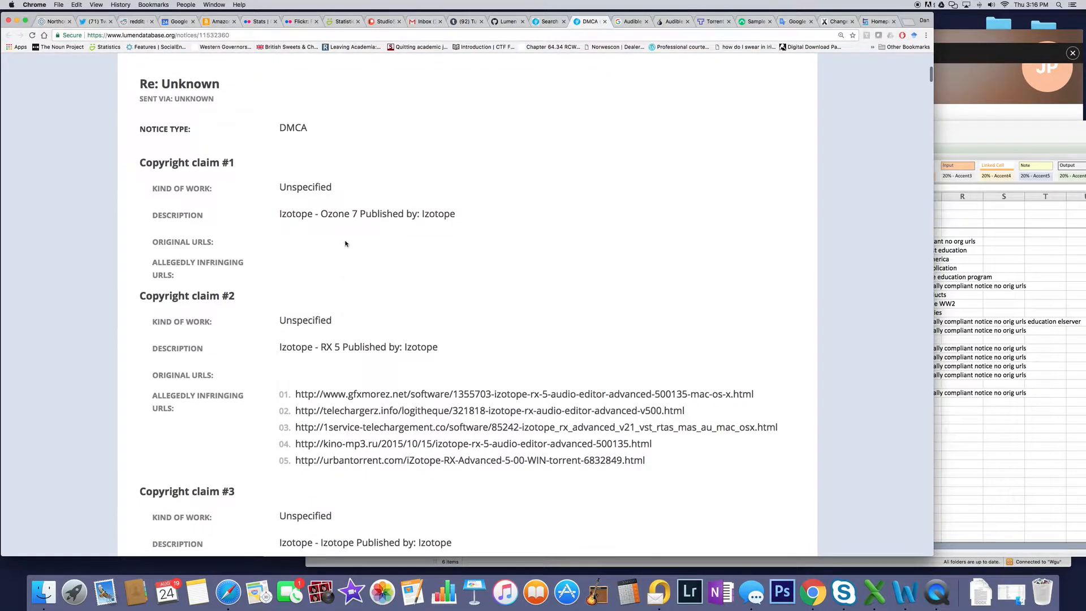
pyautogui.scroll(-3)
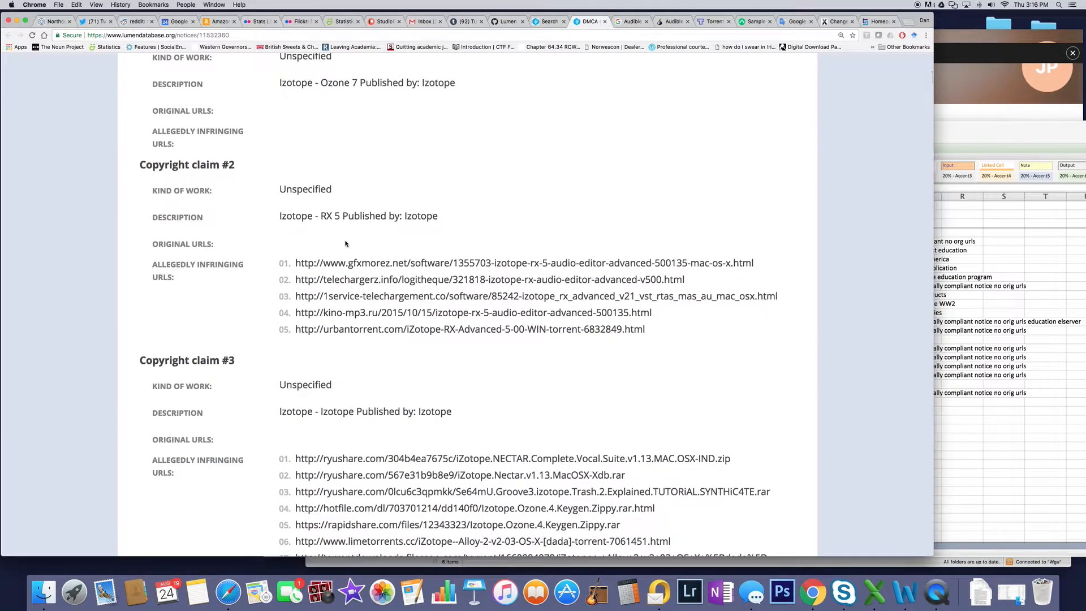
pyautogui.scroll(-3)
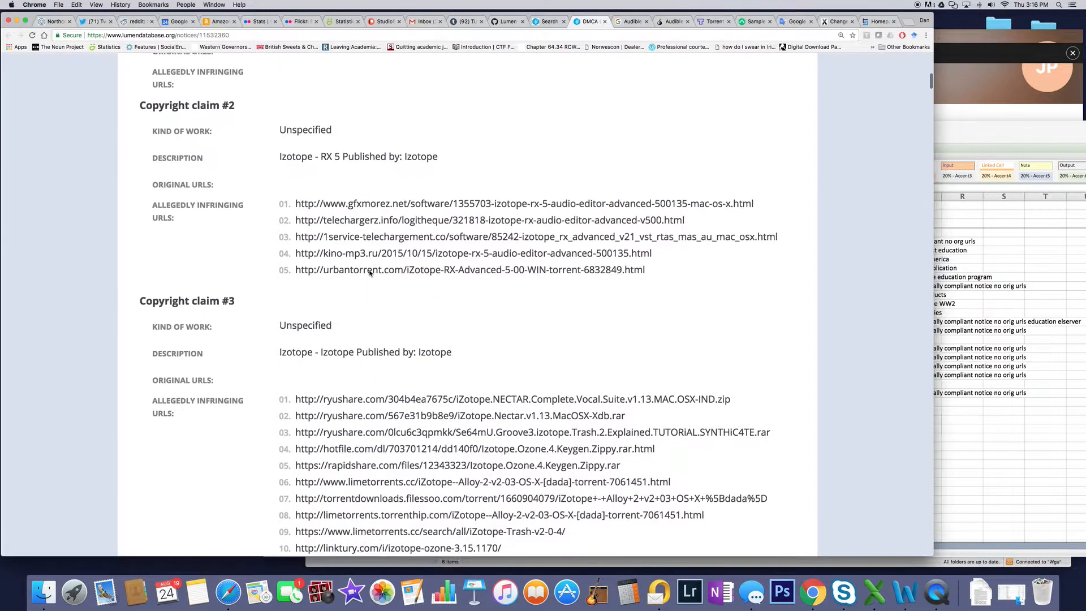
pyautogui.scroll(-3)
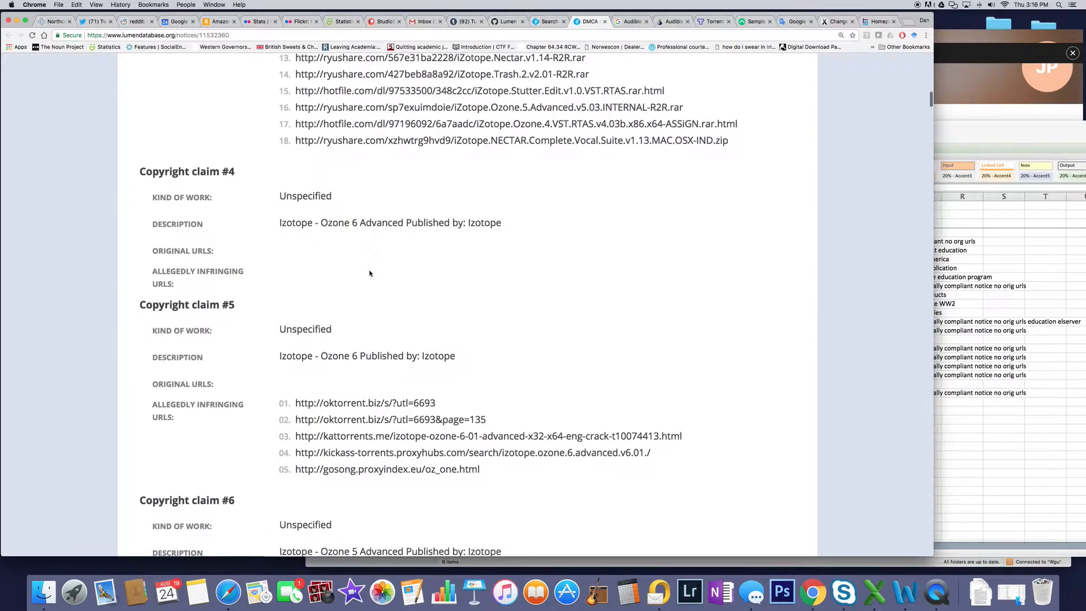
pyautogui.scroll(-3)
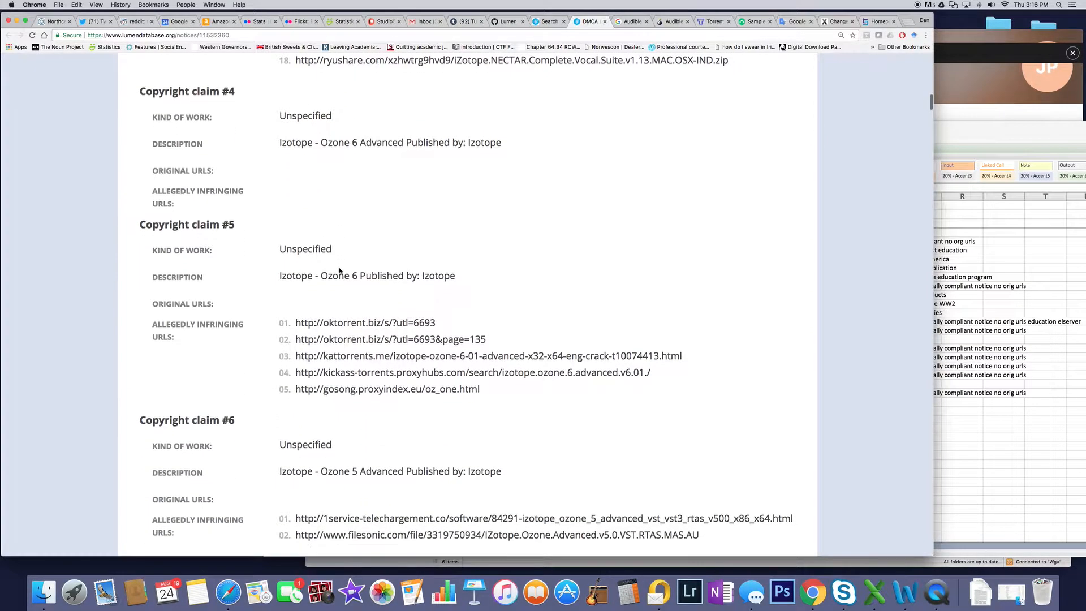
pyautogui.scroll(-3)
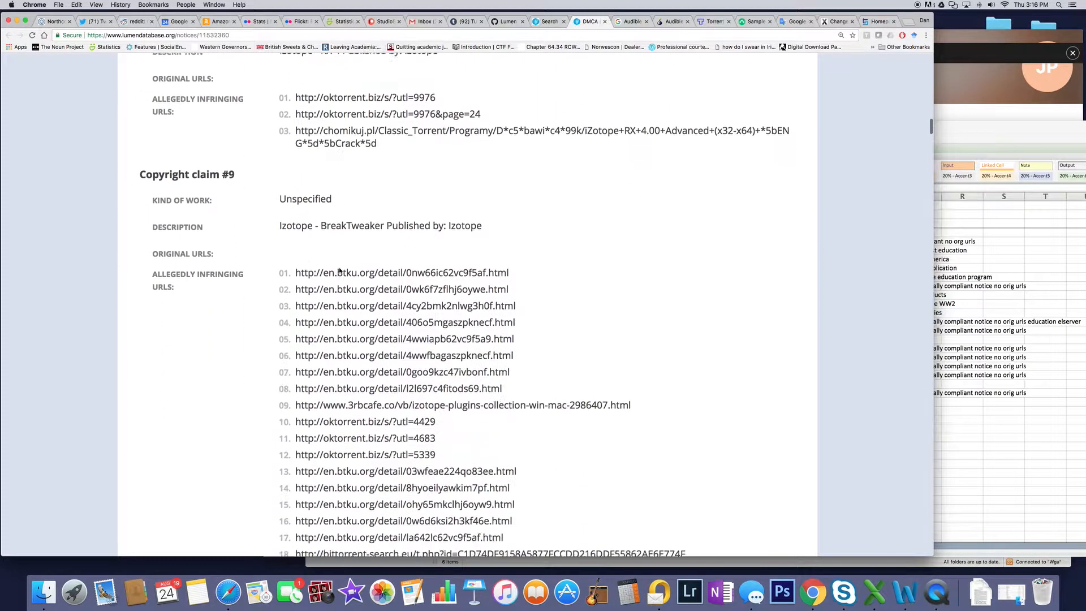
pyautogui.scroll(-3)
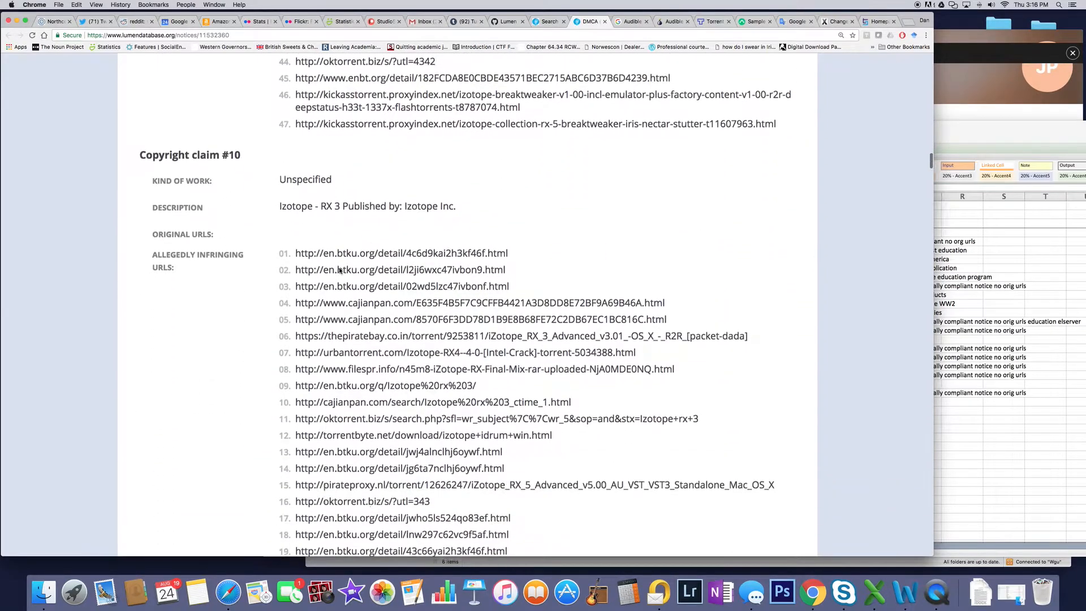
pyautogui.scroll(-3)
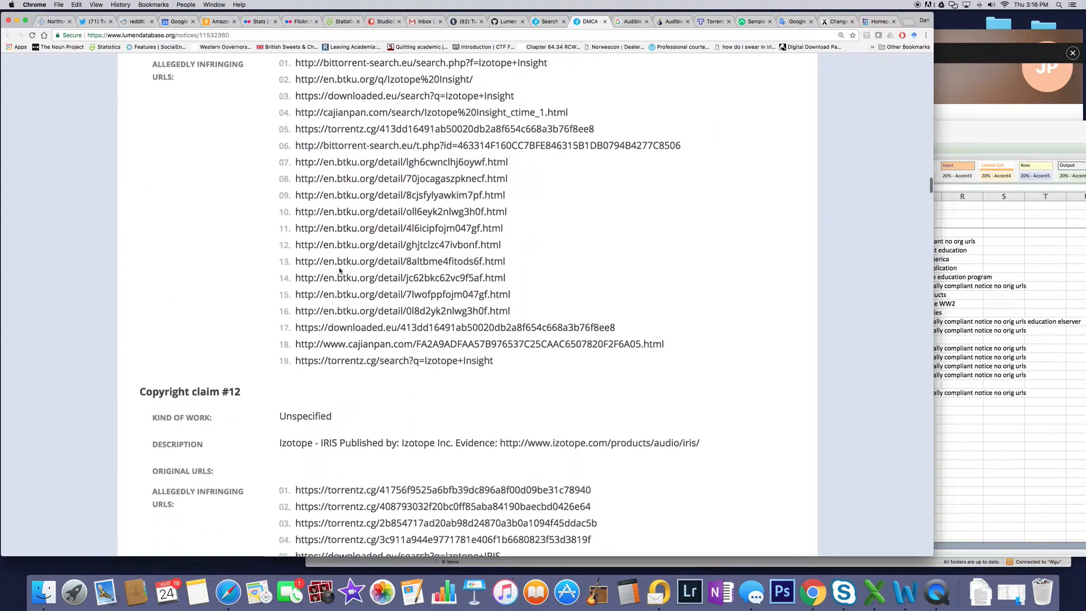
pyautogui.scroll(-3)
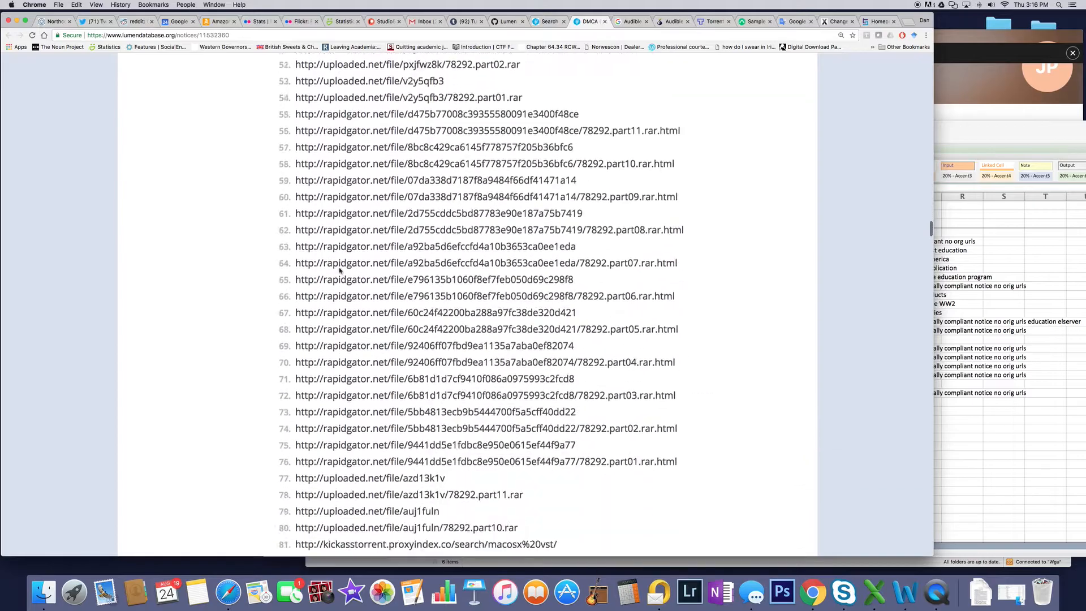
pyautogui.scroll(3)
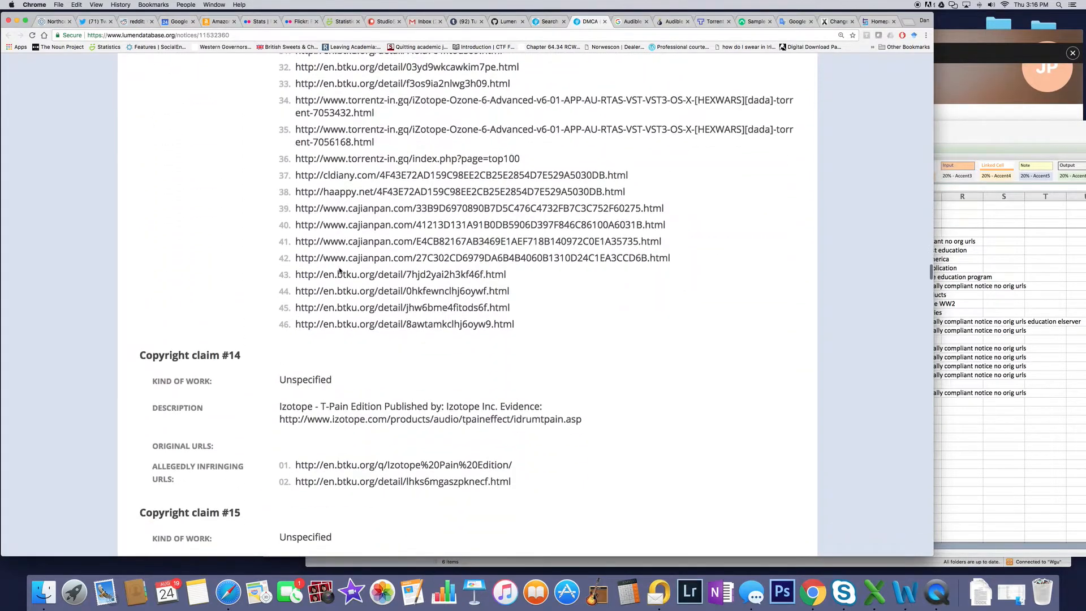
pyautogui.scroll(3)
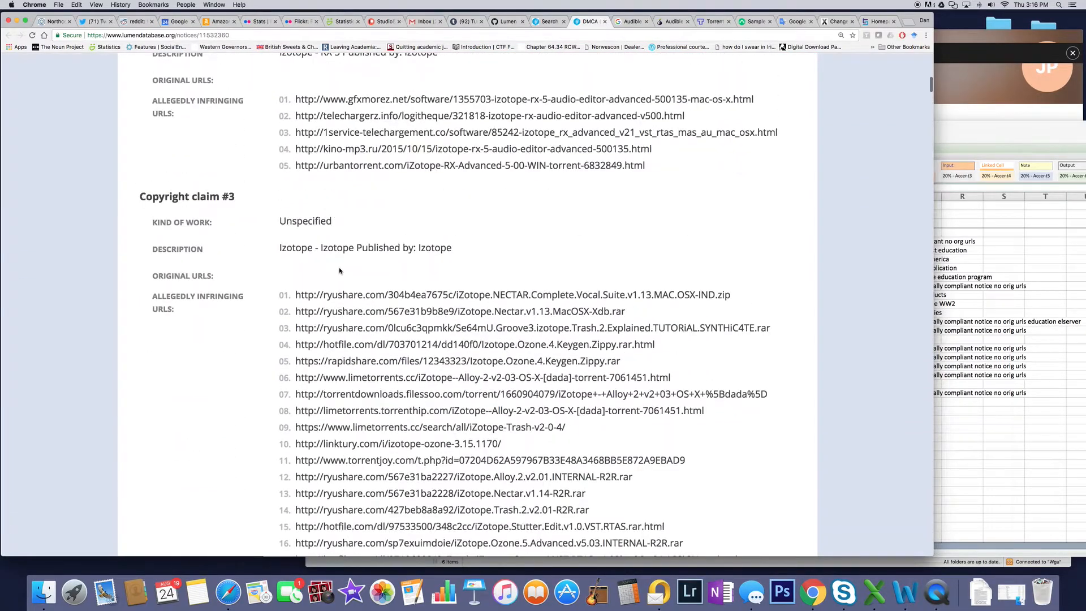
pyautogui.scroll(3)
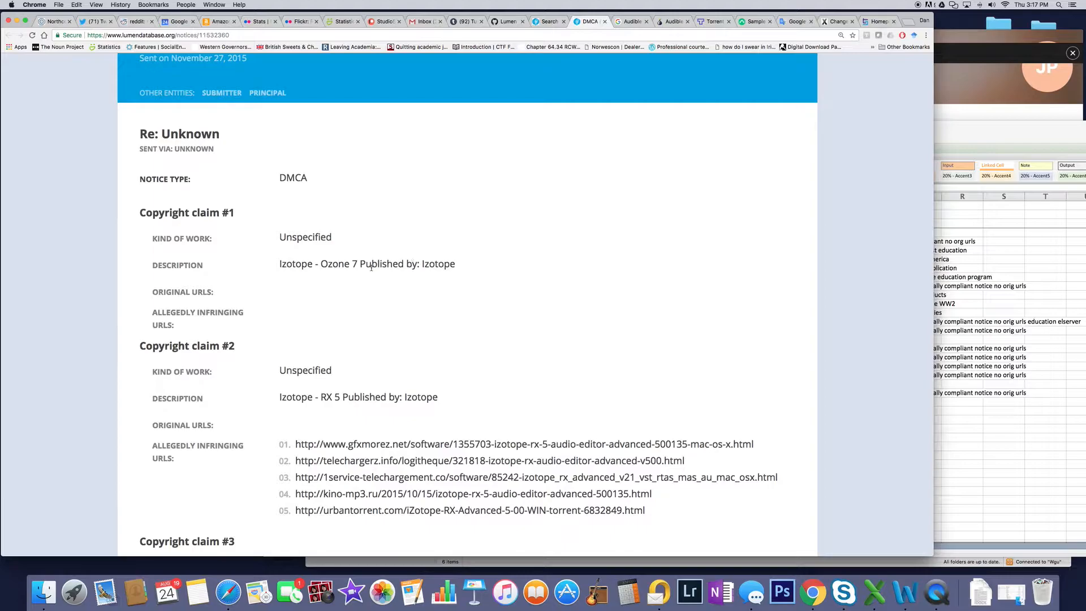
# - Paste 'Izotope - Ozone 7' into Google and run the same search on the Tor site
pyautogui.rightClick(318, 264)
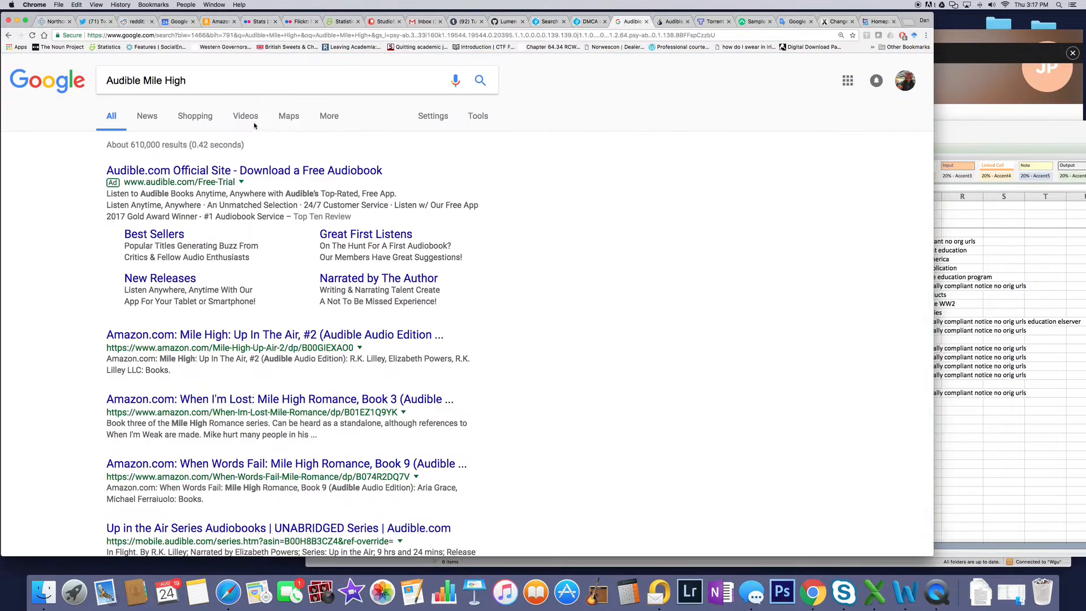
pyautogui.rightClick(146, 81)
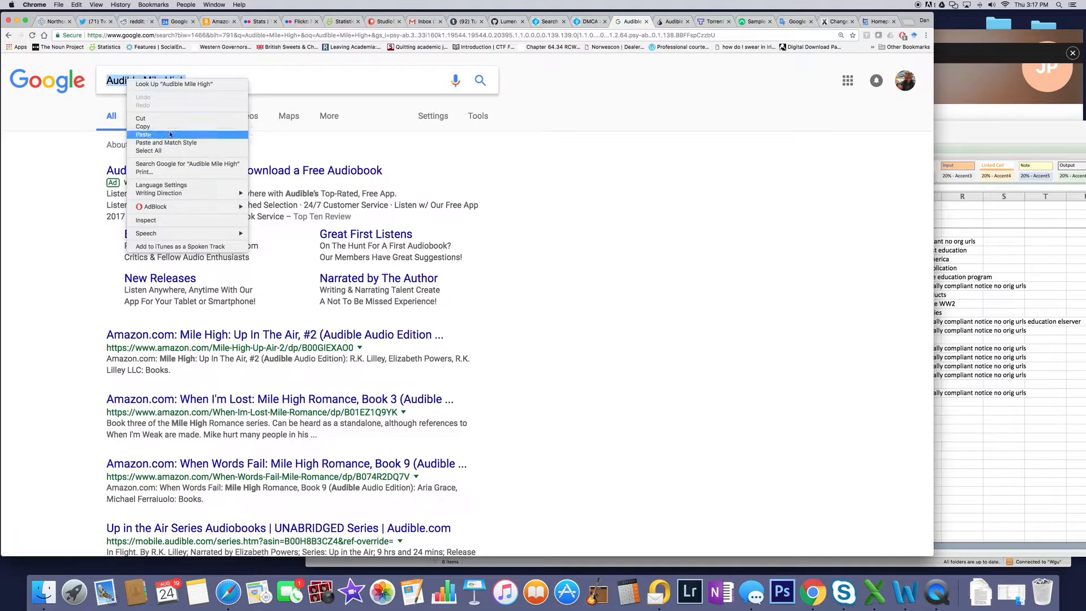
pyautogui.click(143, 135)
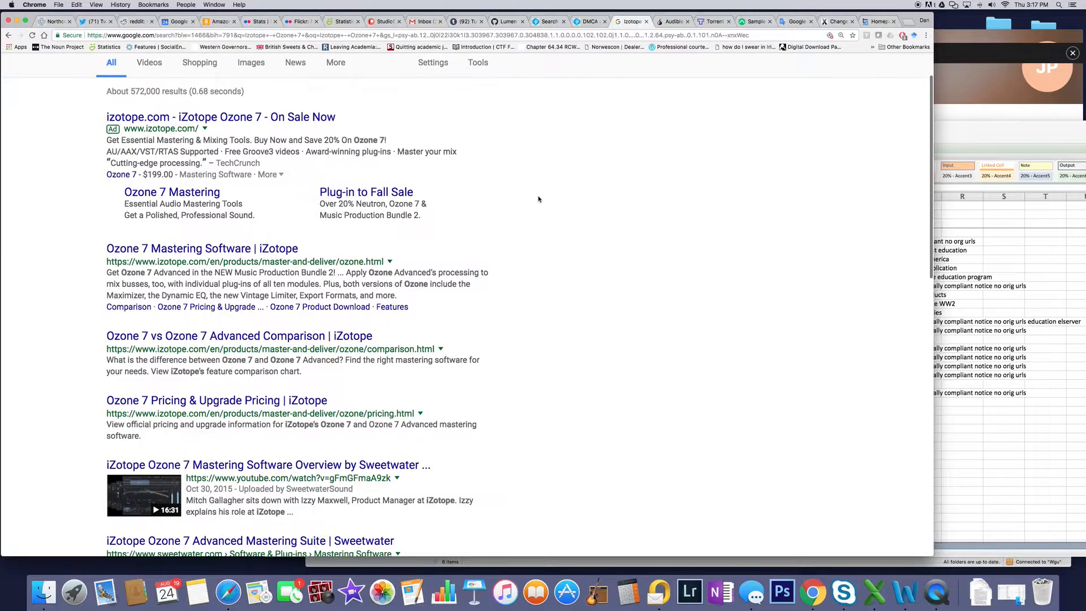
pyautogui.scroll(-3)
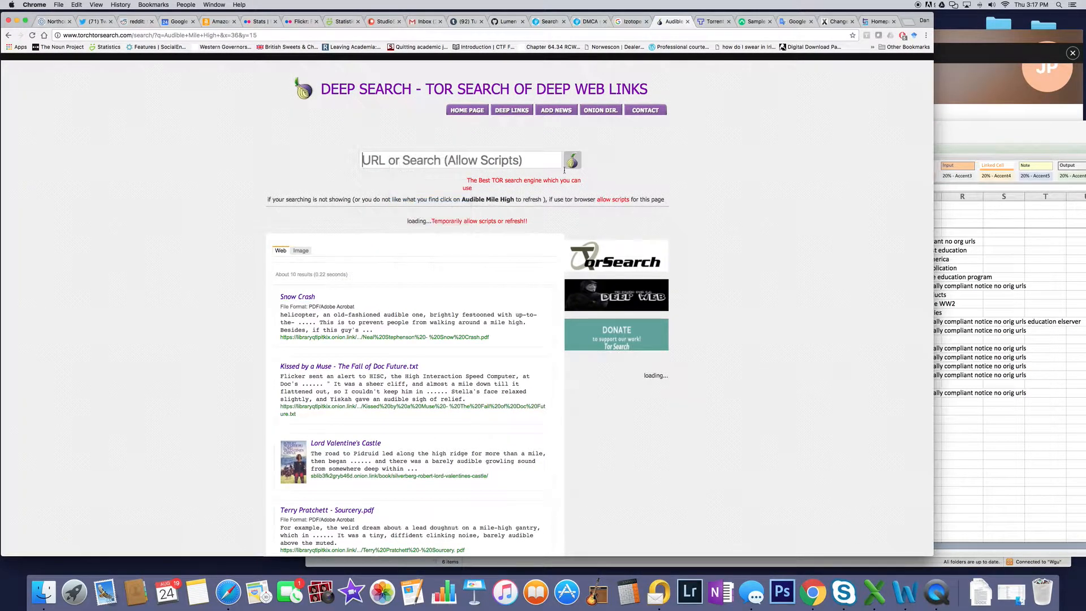
pyautogui.click(669, 21)
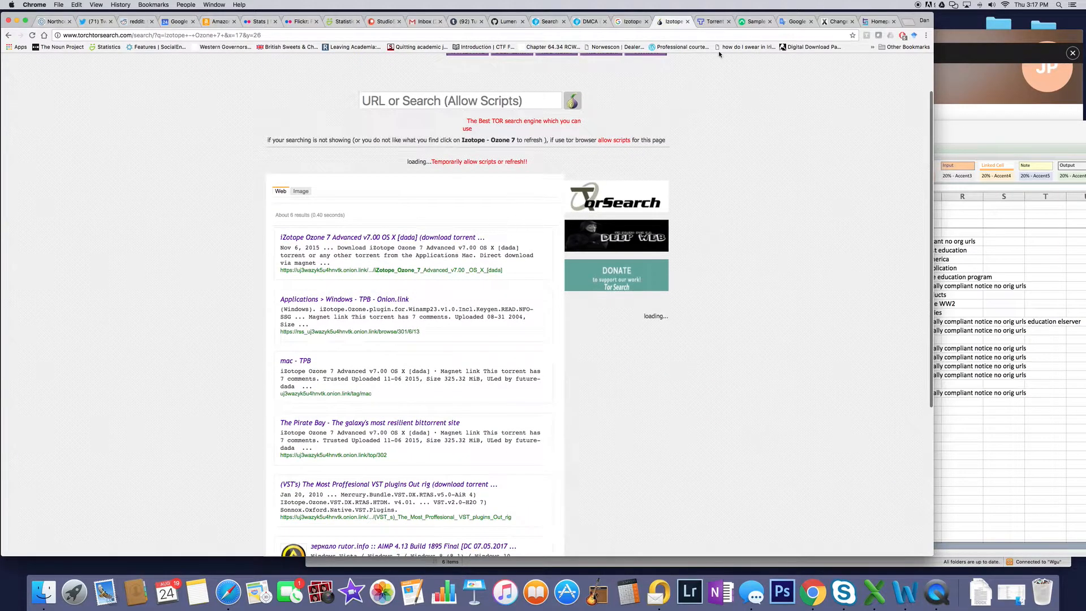
# - Paste 'Izotope - Ozone 7' into Torrents.me to list Pirate Bay and RuTracker torrents
pyautogui.click(712, 21)
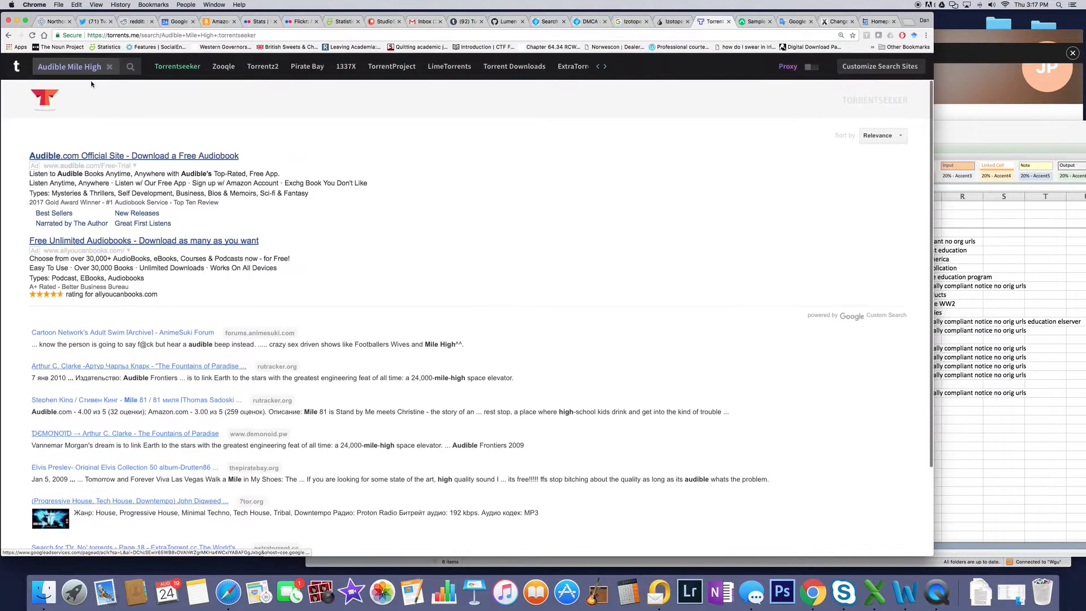
pyautogui.rightClick(69, 67)
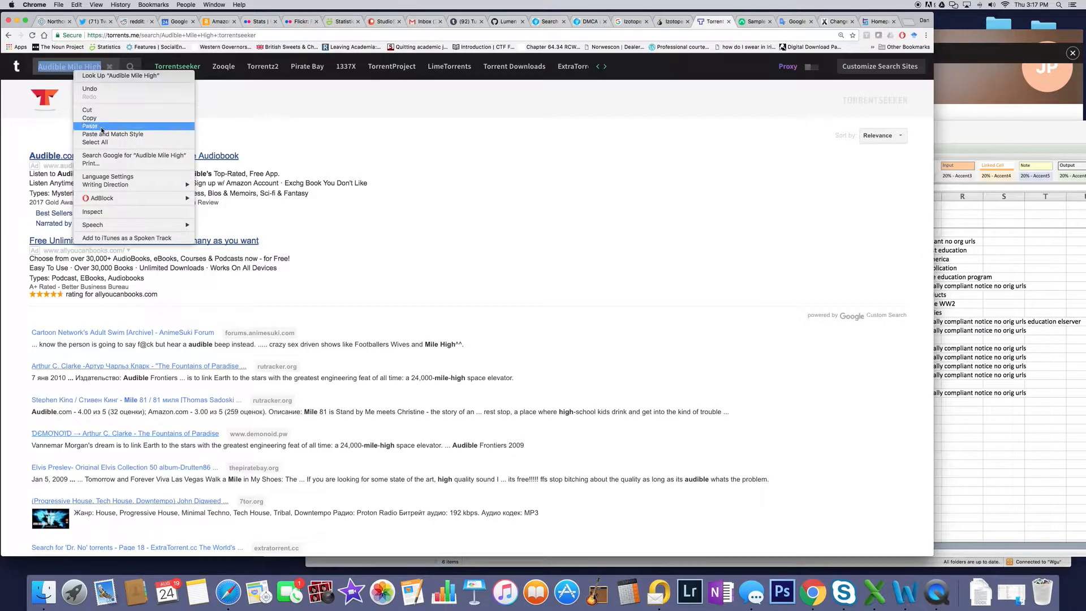
pyautogui.click(90, 126)
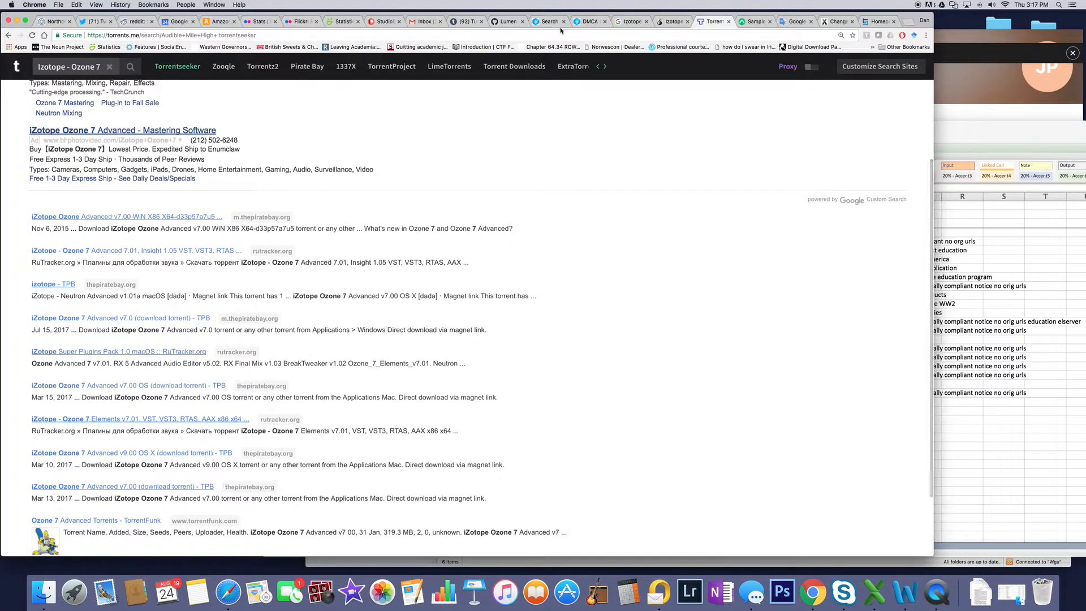
pyautogui.click(589, 21)
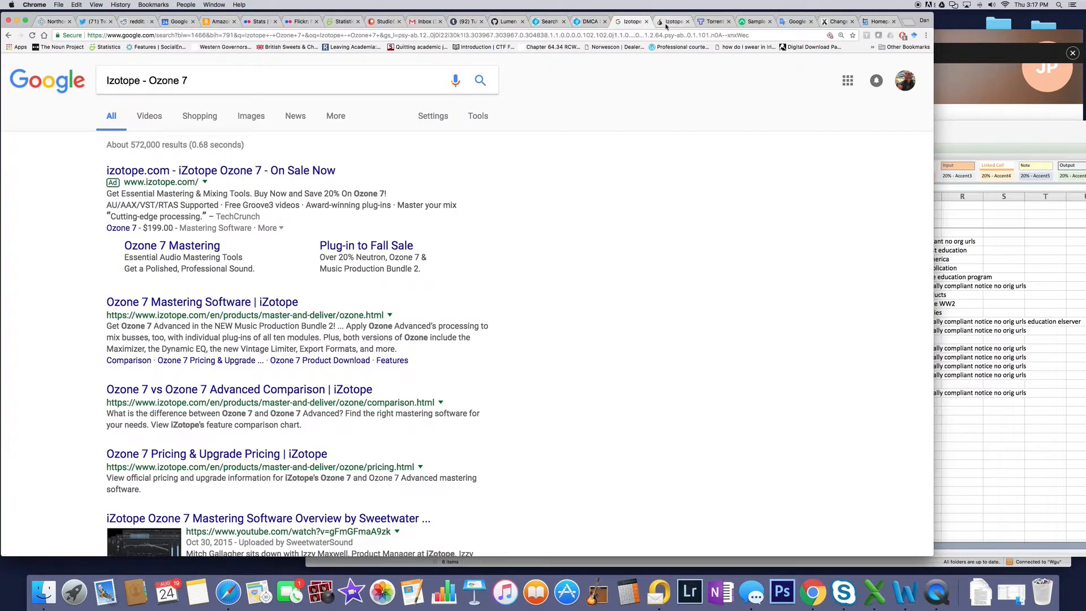
# - Scroll through the Ozone 7 Google results listing iZotope, Sweetwater and Amazon pages
pyautogui.click(672, 21)
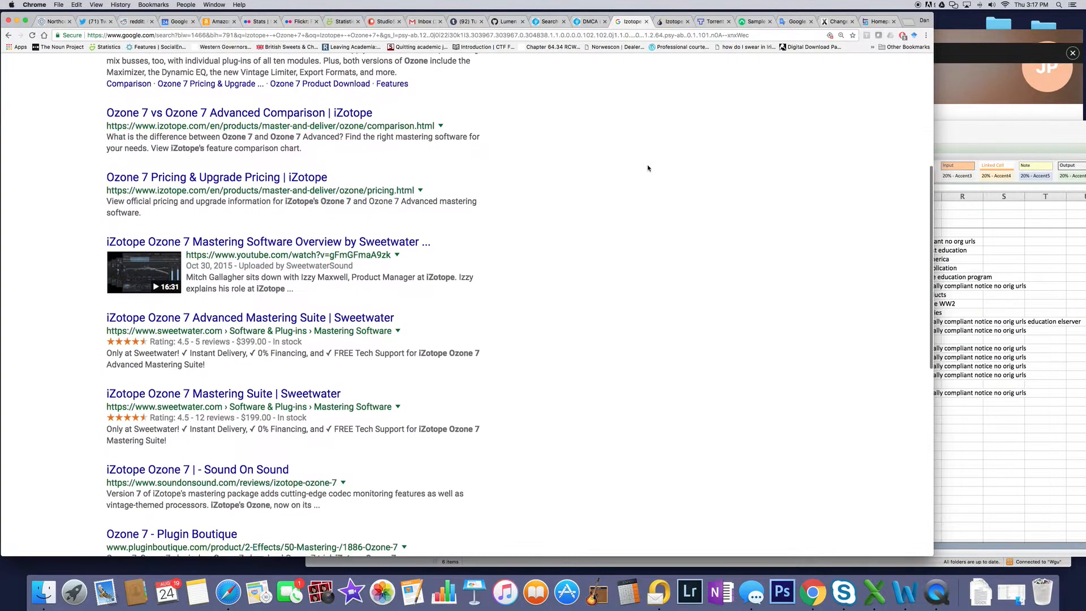
pyautogui.scroll(-3)
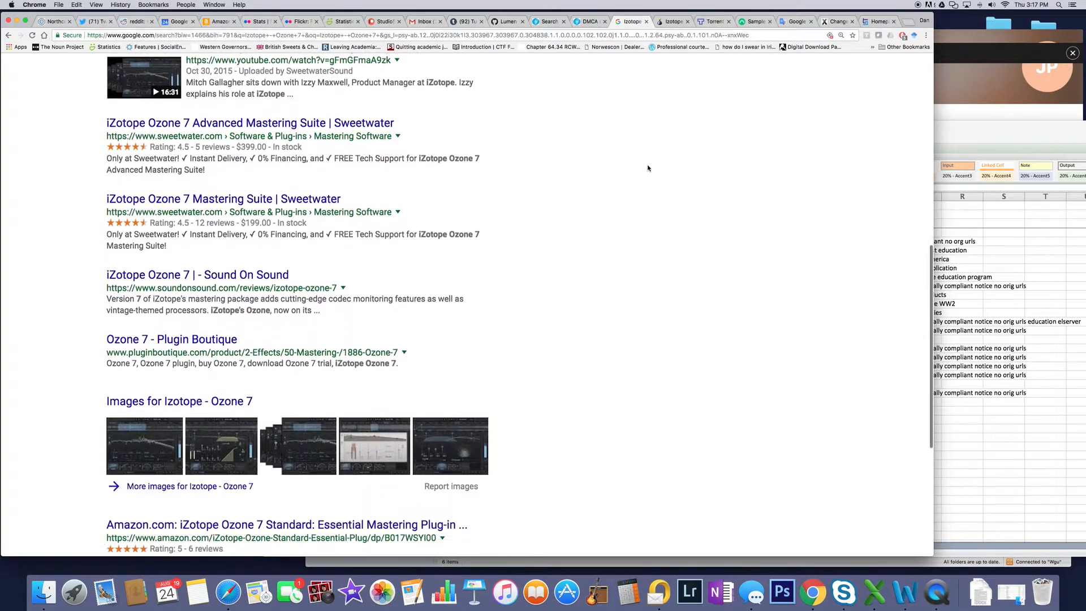
pyautogui.scroll(-3)
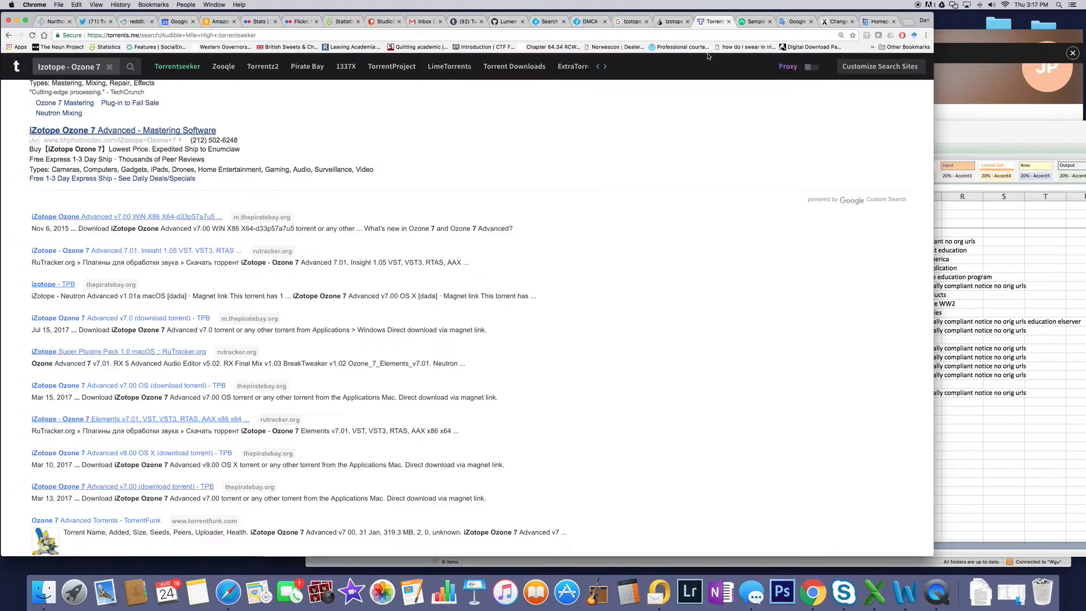
# - Return to the Link-Busters DMCA notice and scroll up to its sender and recipient details
pyautogui.click(589, 22)
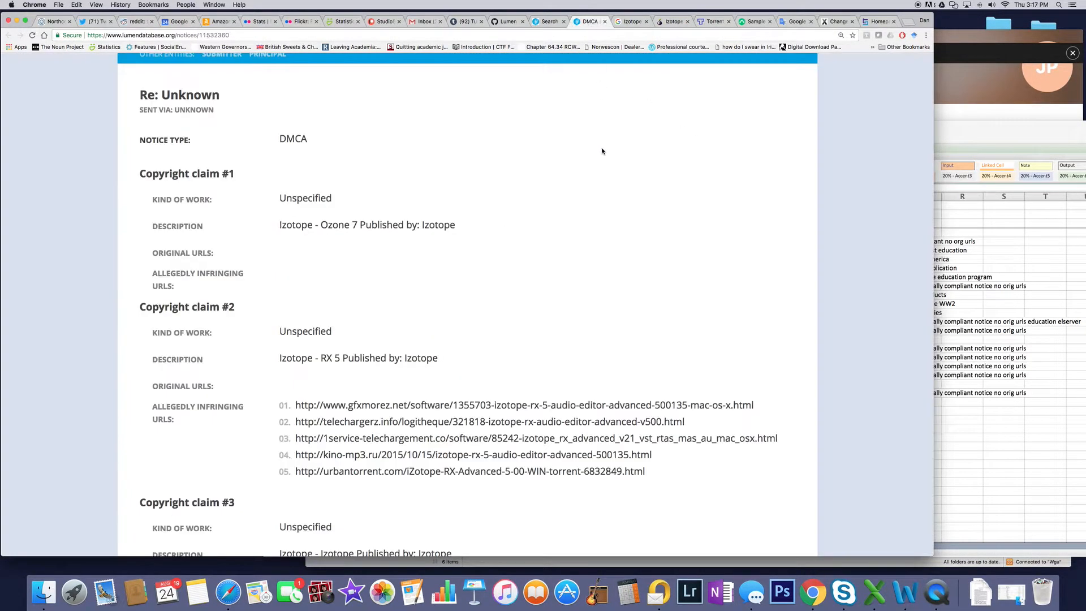
pyautogui.moveTo(259, 259)
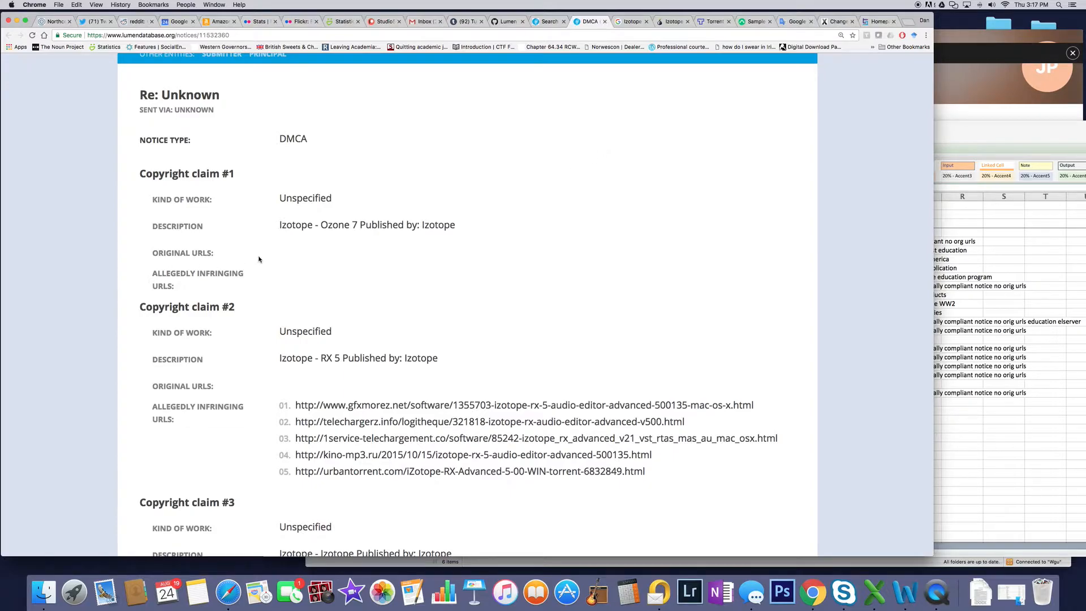
pyautogui.scroll(3)
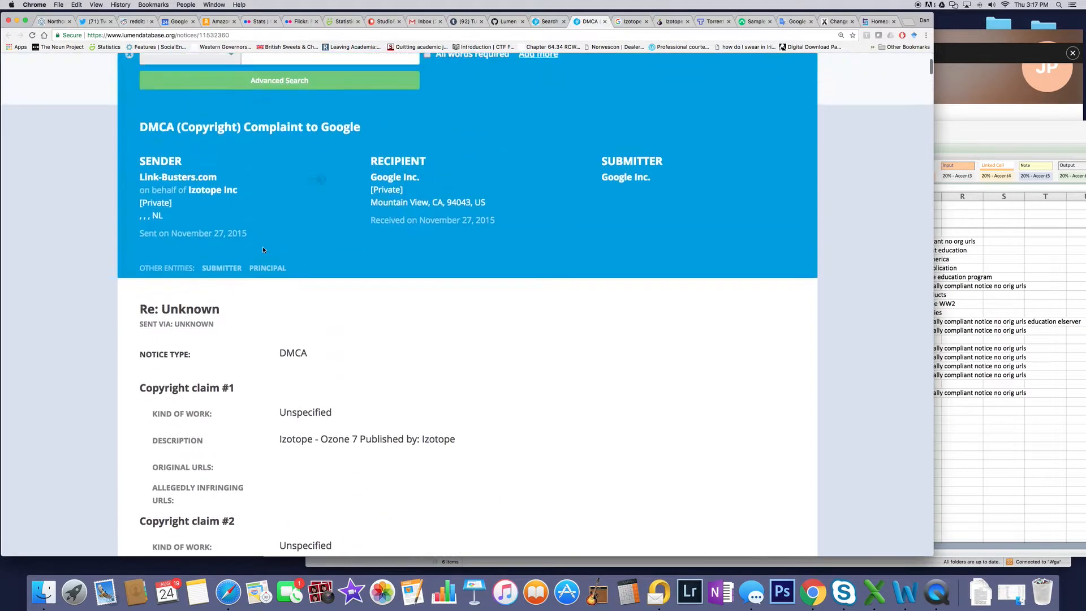
pyautogui.scroll(3)
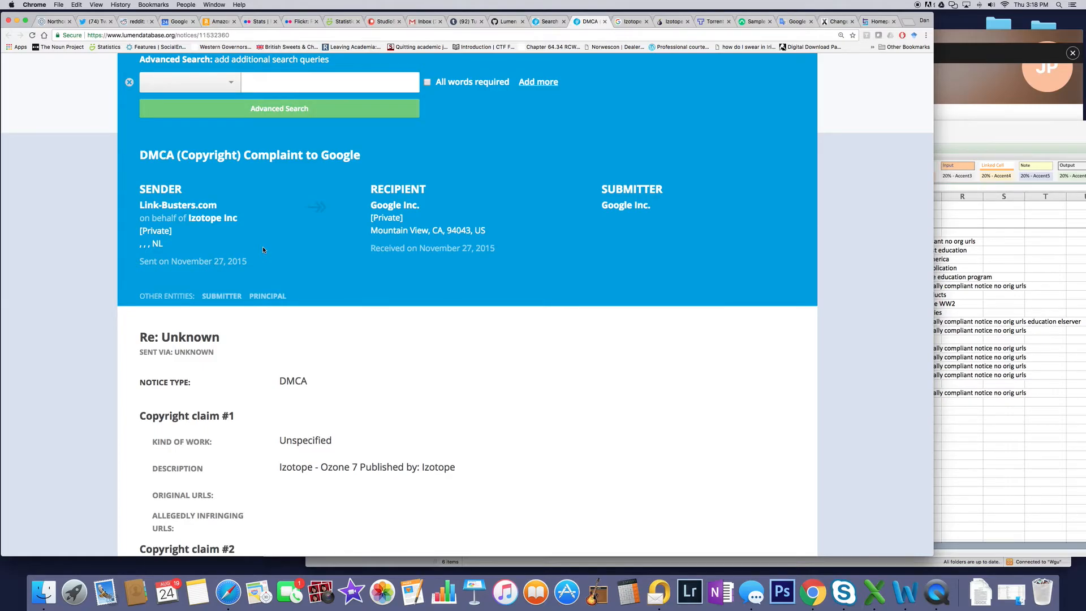
pyautogui.scroll(3)
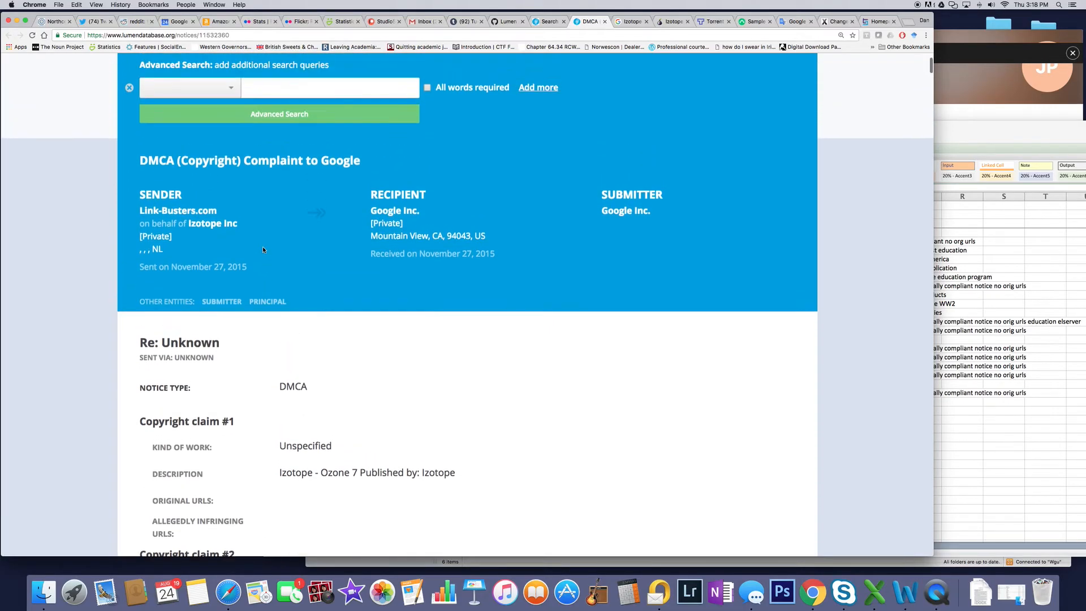
pyautogui.scroll(3)
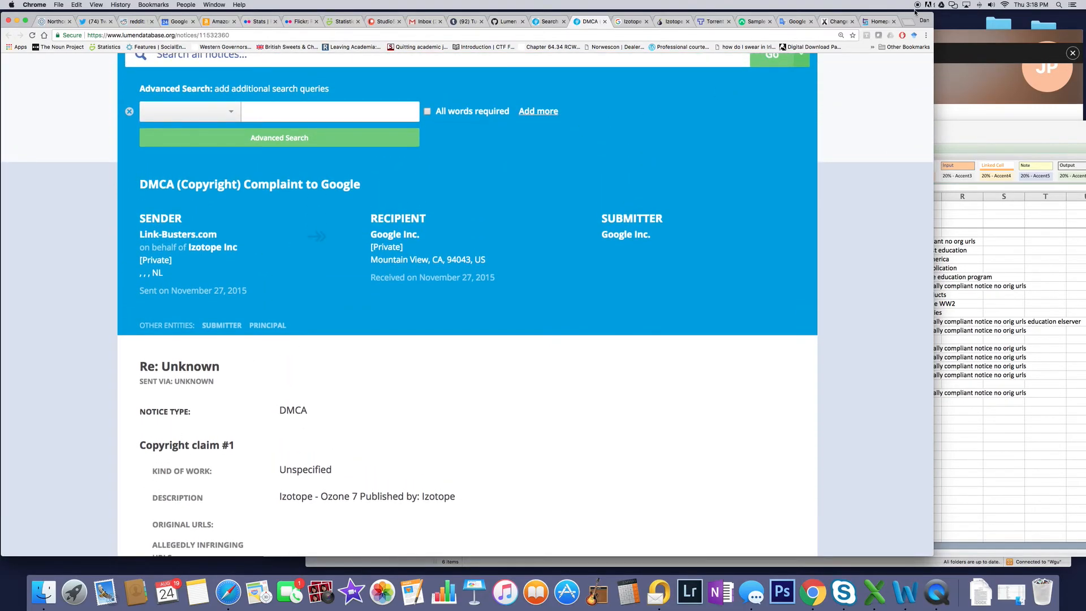